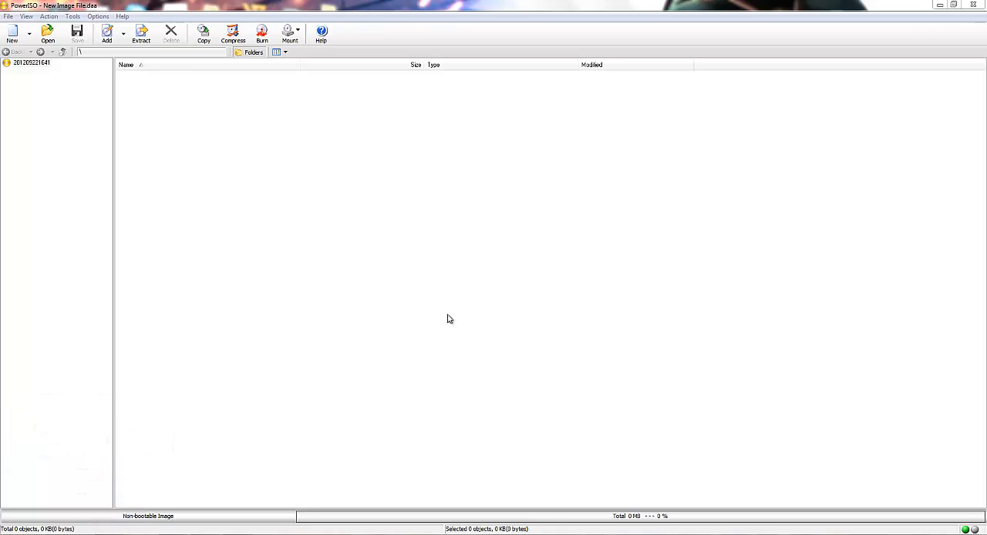
mouse_move(400, 317)
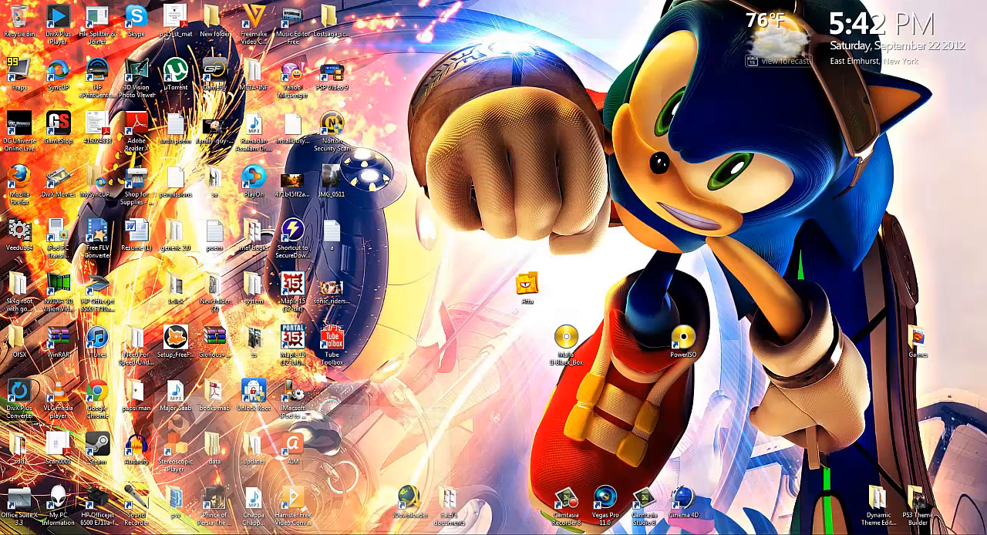
Step: Launch Google Chrome from the desktop shortcut, leaving the empty PowerISO image open
click(682, 341)
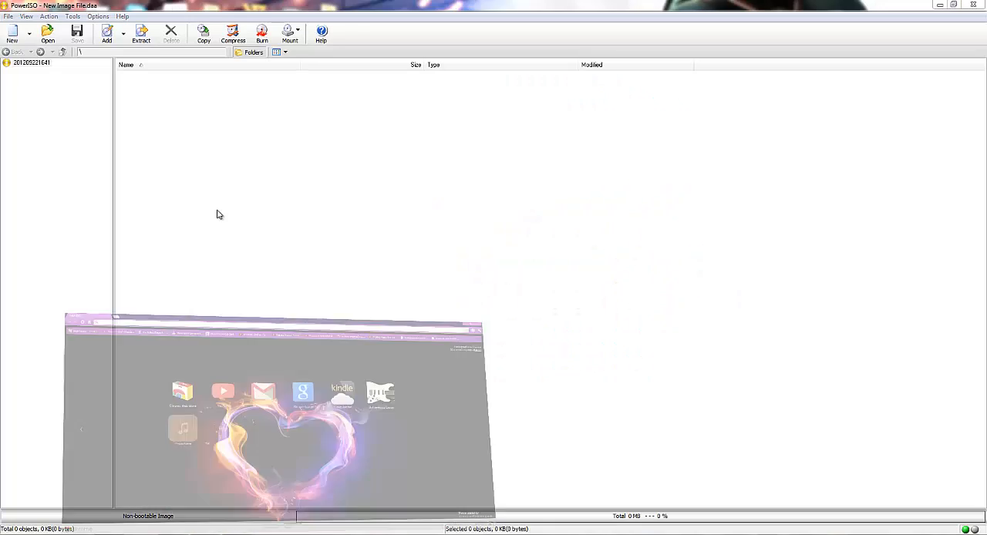
Step: Search Google for 'download poweriso' and open the 'Download - PowerISO' result
text(g)
text(d)
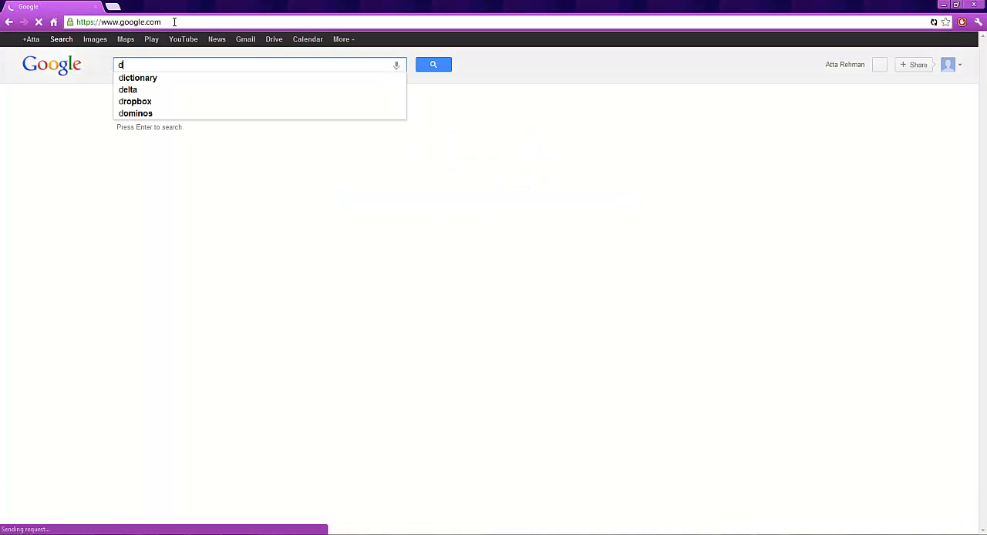
text(o)
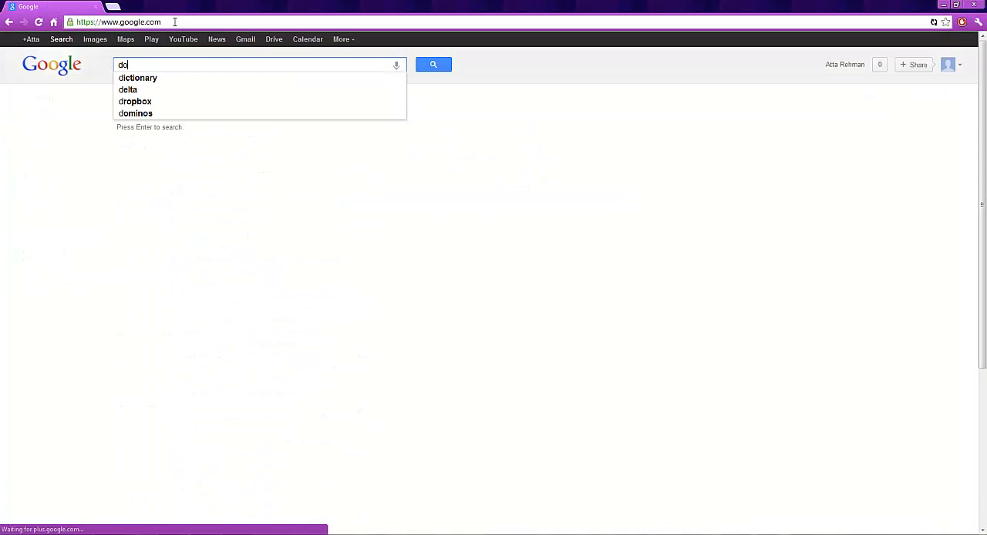
text(ownload poweriso)
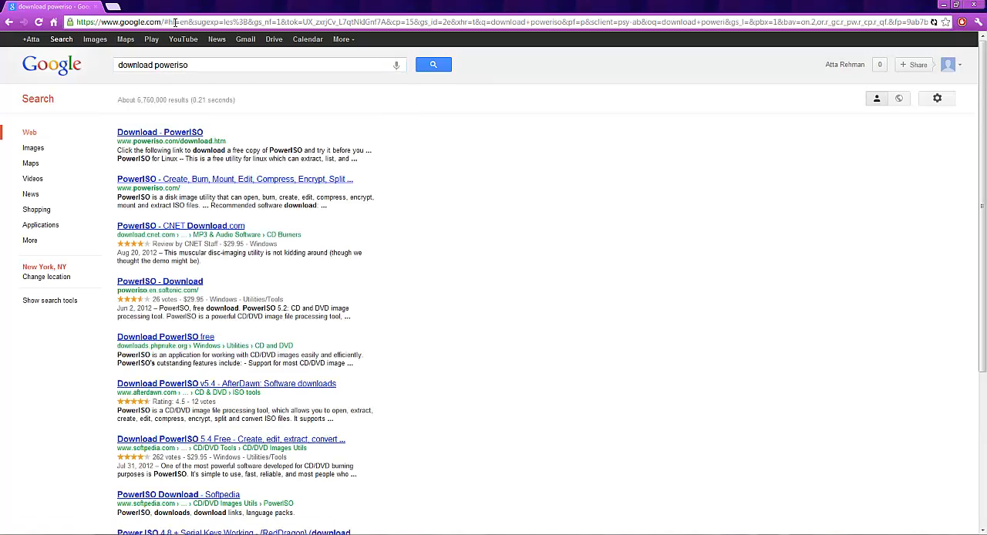
click(160, 132)
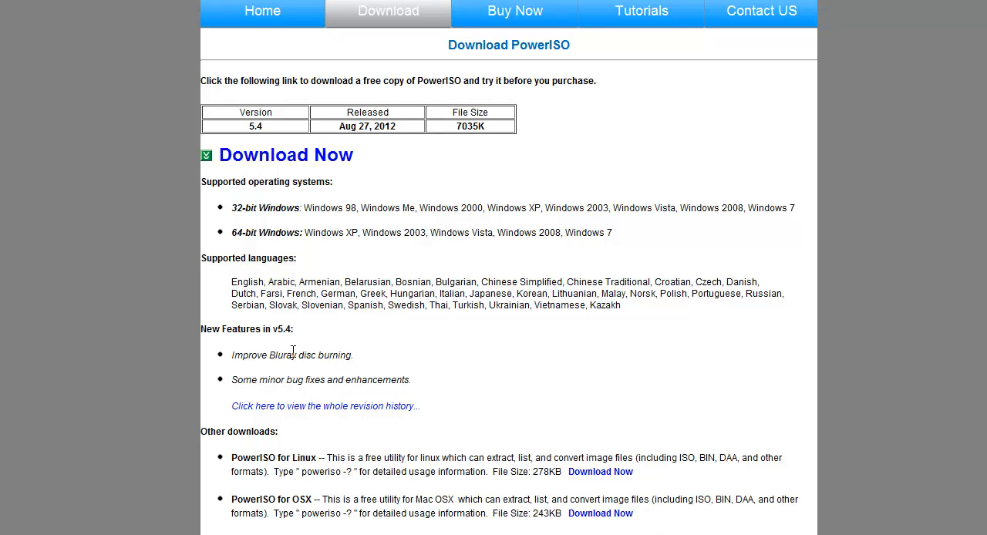
mouse_move(296, 185)
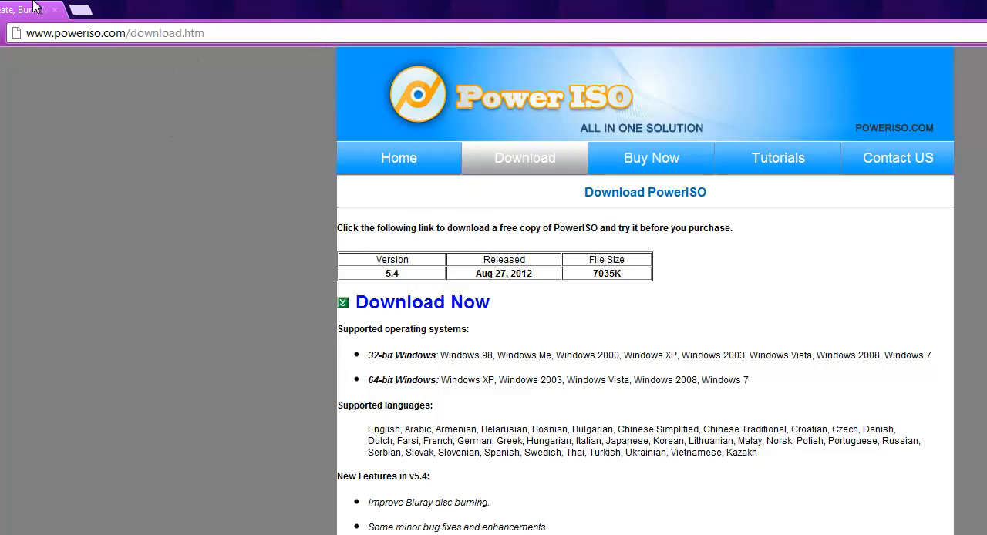
mouse_move(174, 118)
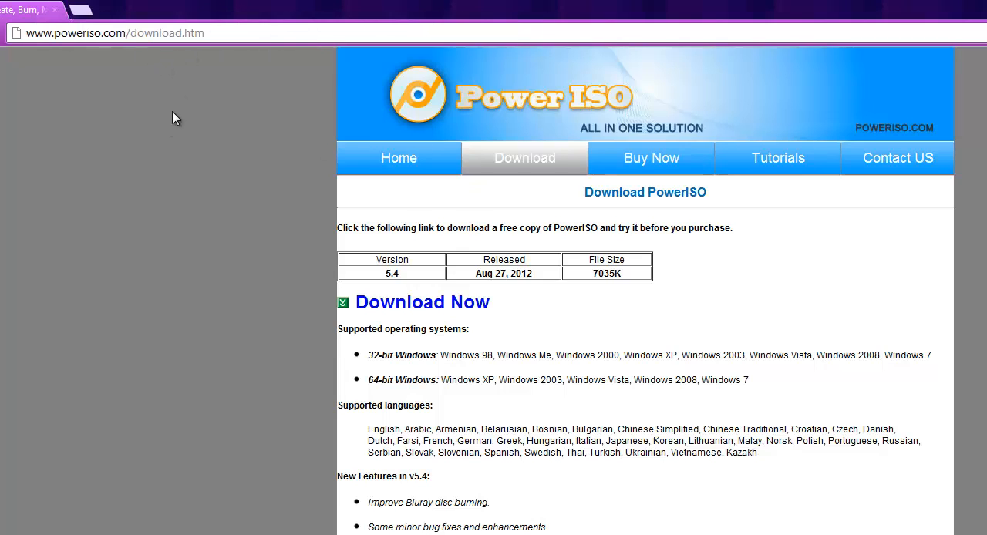
mouse_move(326, 183)
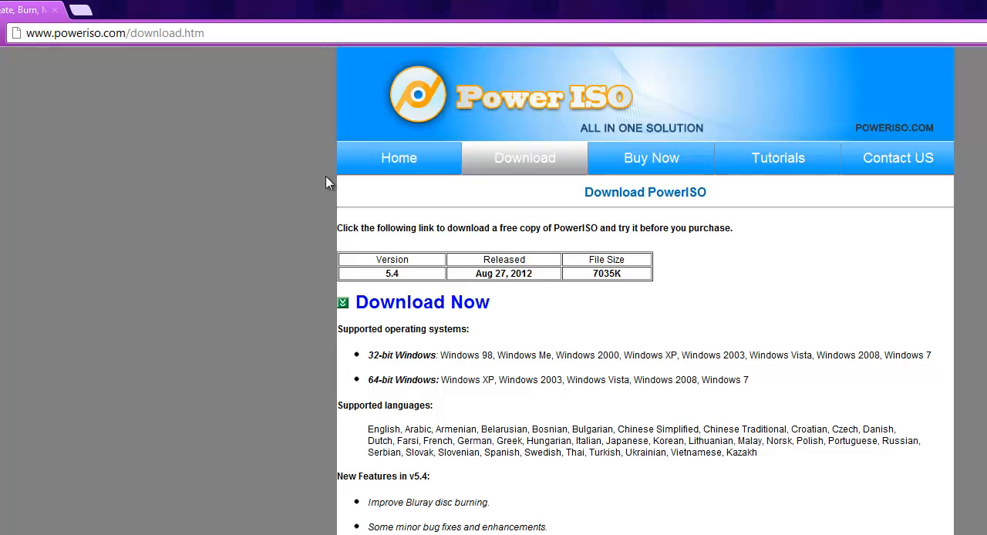
mouse_move(659, 168)
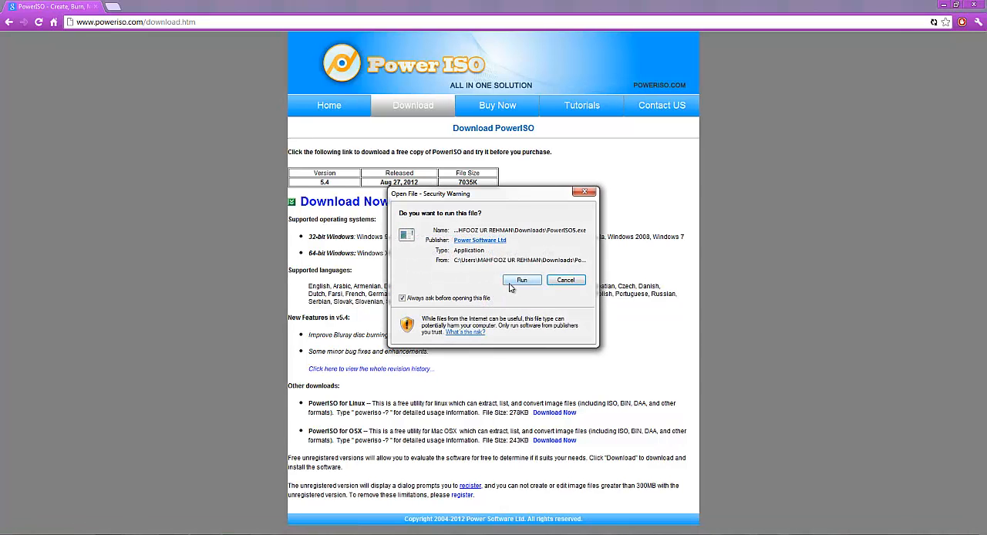
Step: Run the PowerISO 5.4 installer, accept the licence, then cancel at the toolbar offer
click(522, 280)
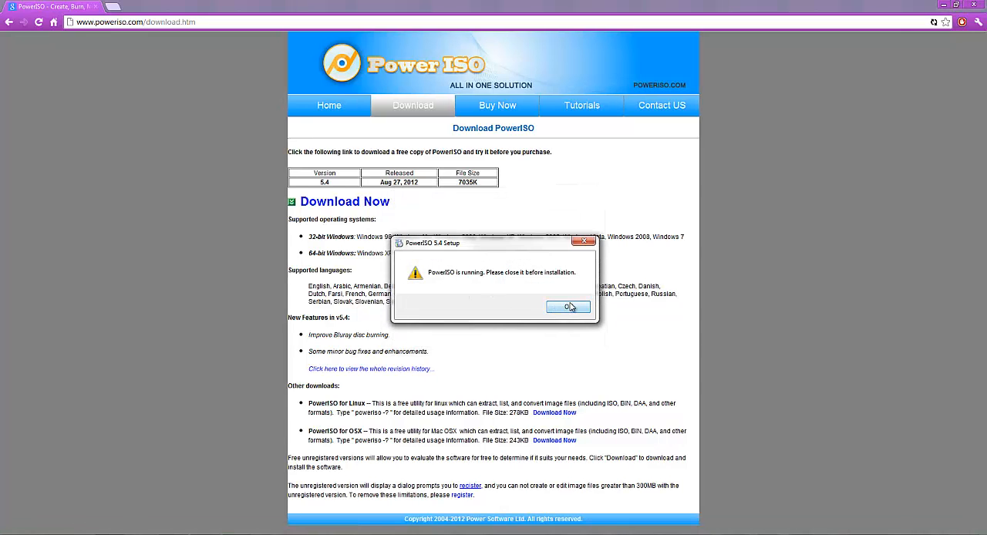
click(568, 307)
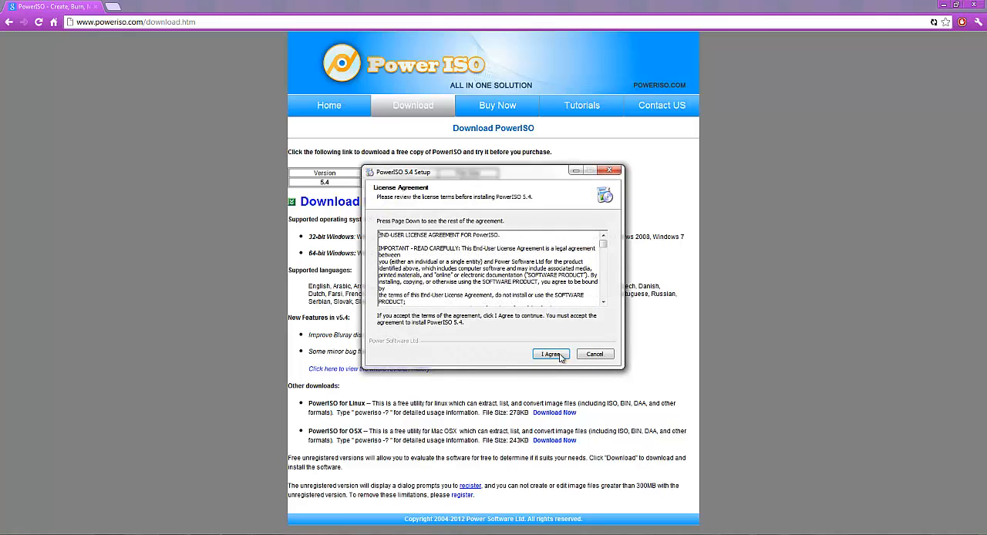
click(549, 354)
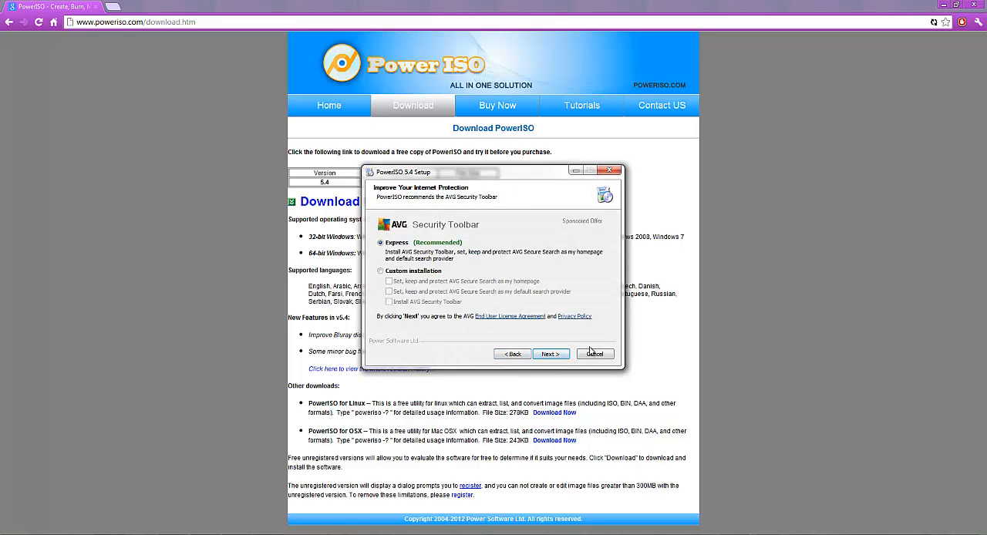
click(594, 354)
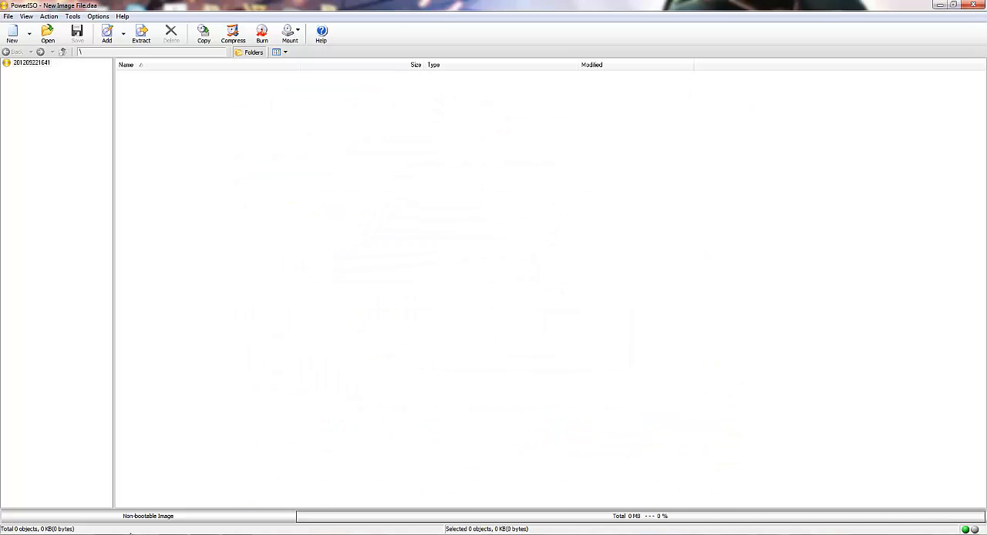
mouse_move(73, 57)
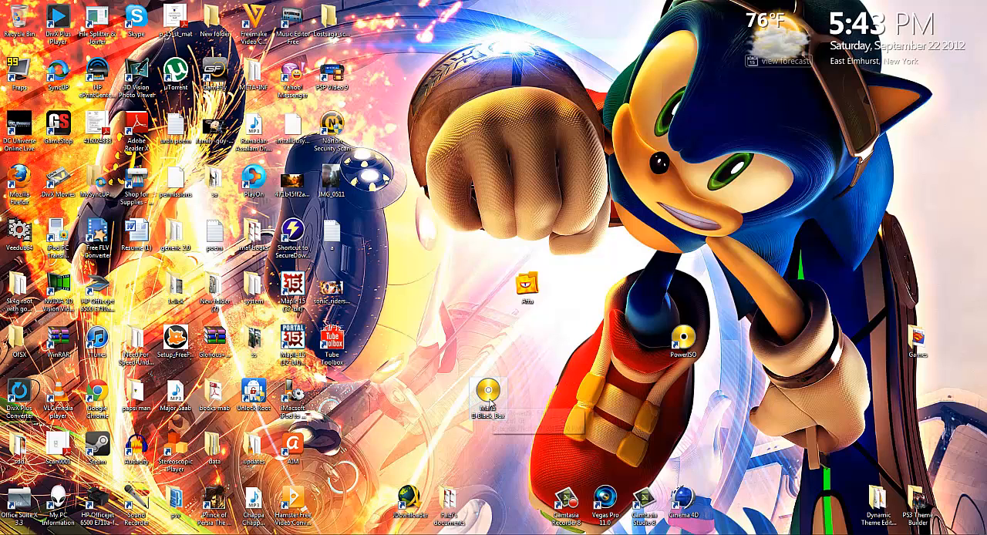
Step: Reposition the Mafia II Black Box image on the desktop and bring up its context menu
drag(486, 398, 548, 397)
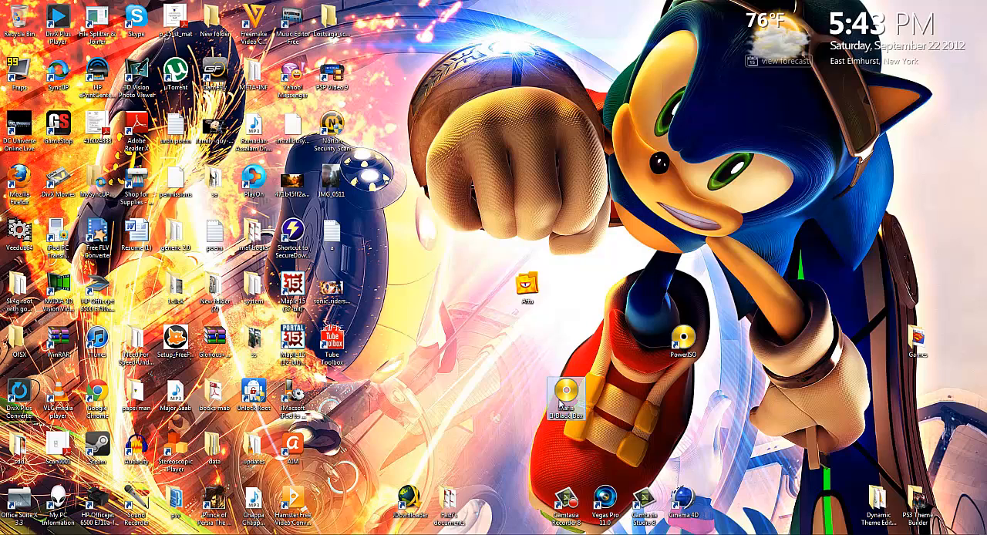
click(568, 395)
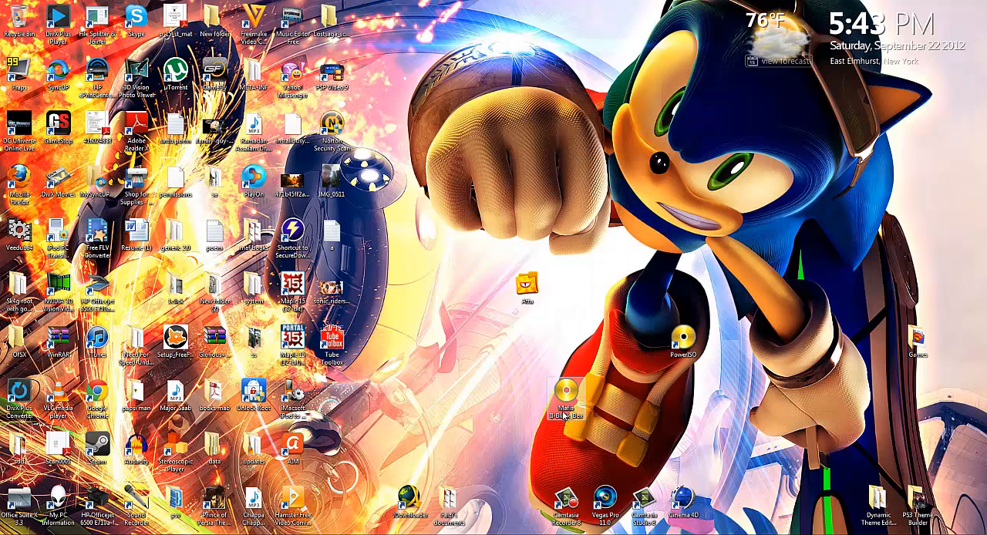
right_click(566, 393)
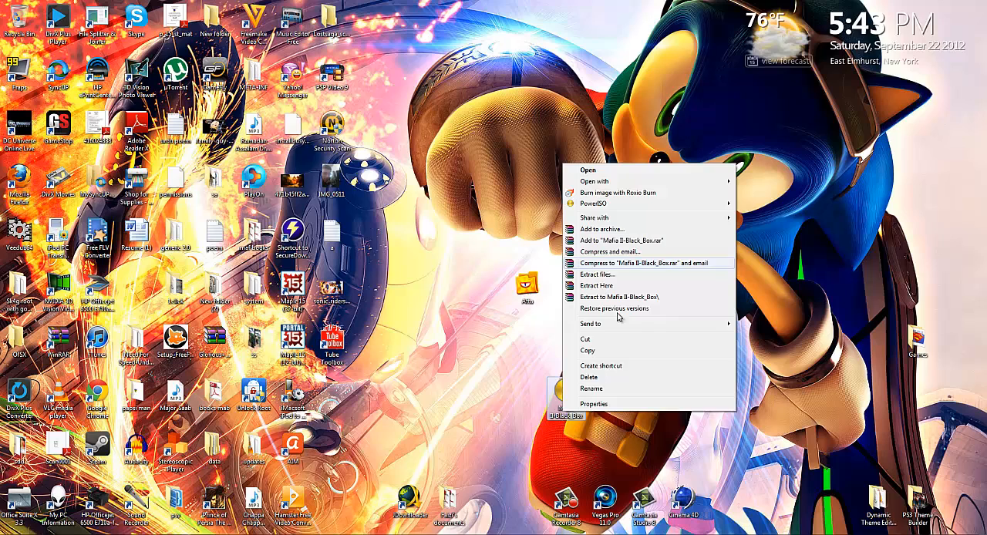
mouse_move(594, 202)
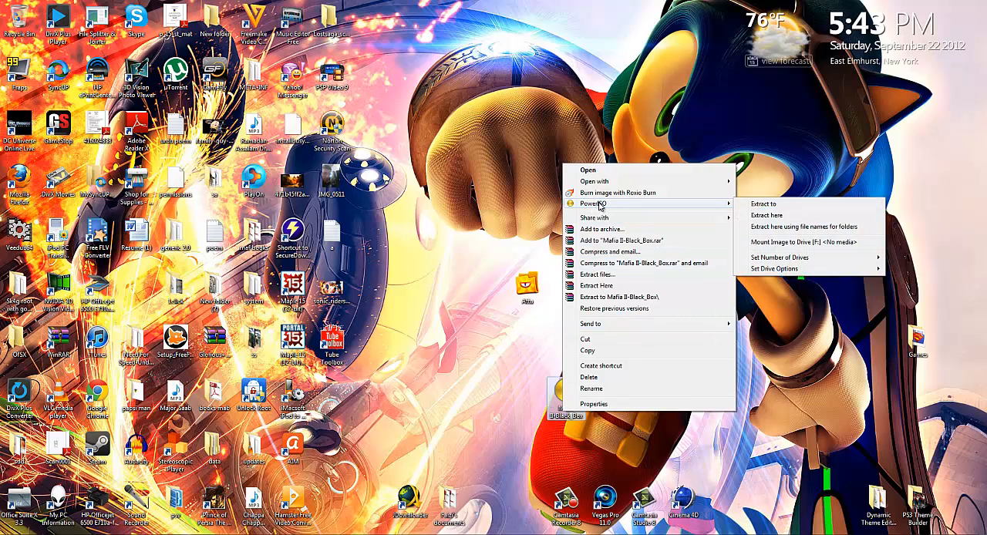
mouse_move(746, 203)
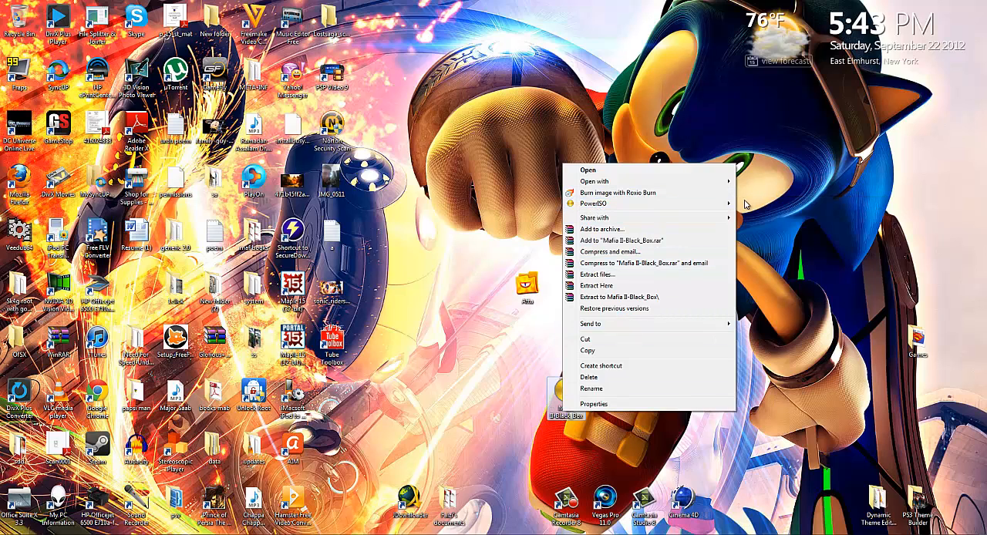
mouse_move(597, 203)
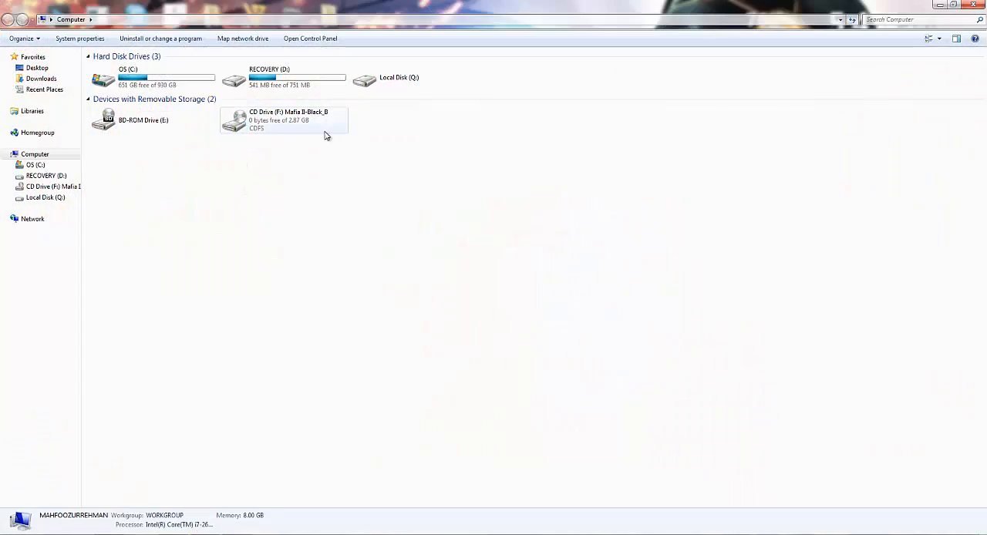
Step: Unmount the Mafia II image from CD Drive (F:) through PowerISO's context menu
click(283, 119)
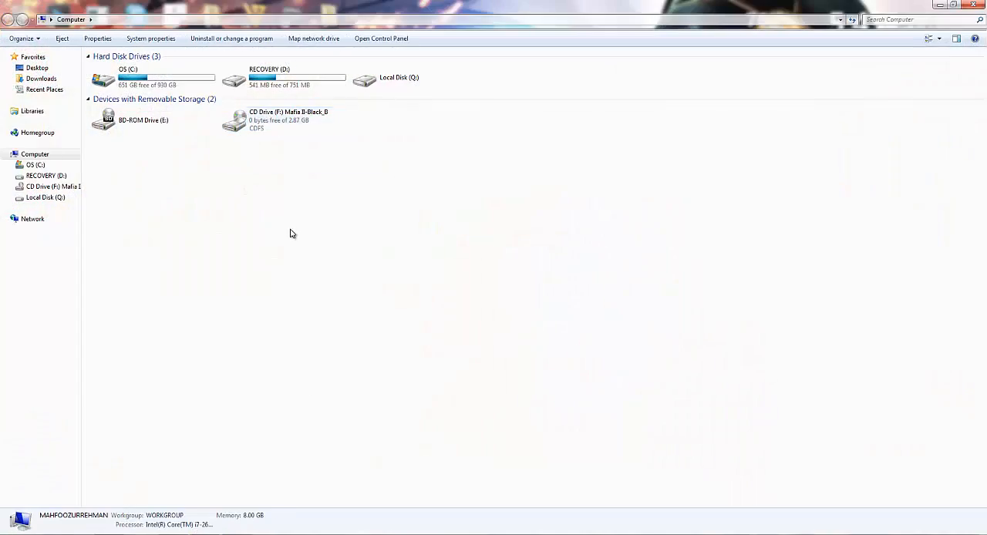
right_click(277, 119)
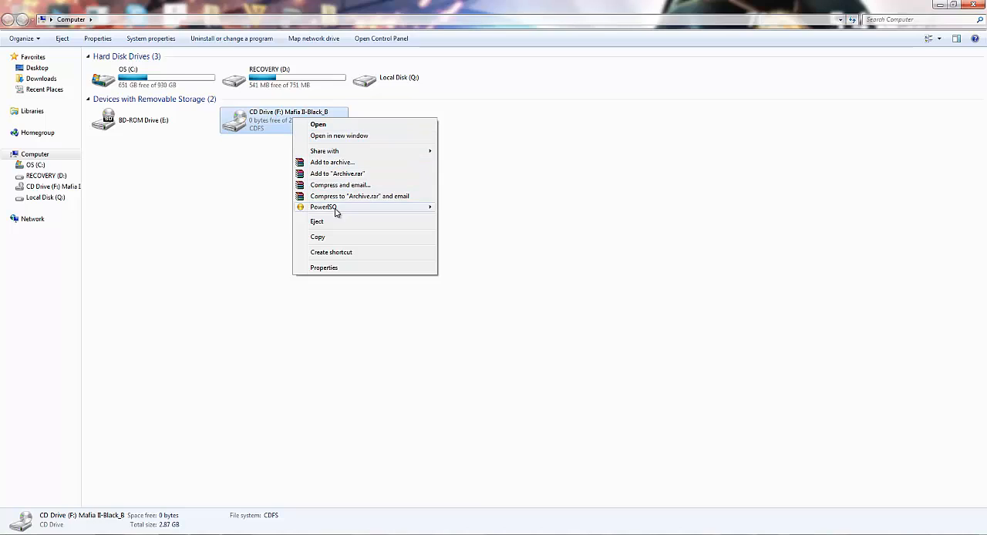
mouse_move(323, 206)
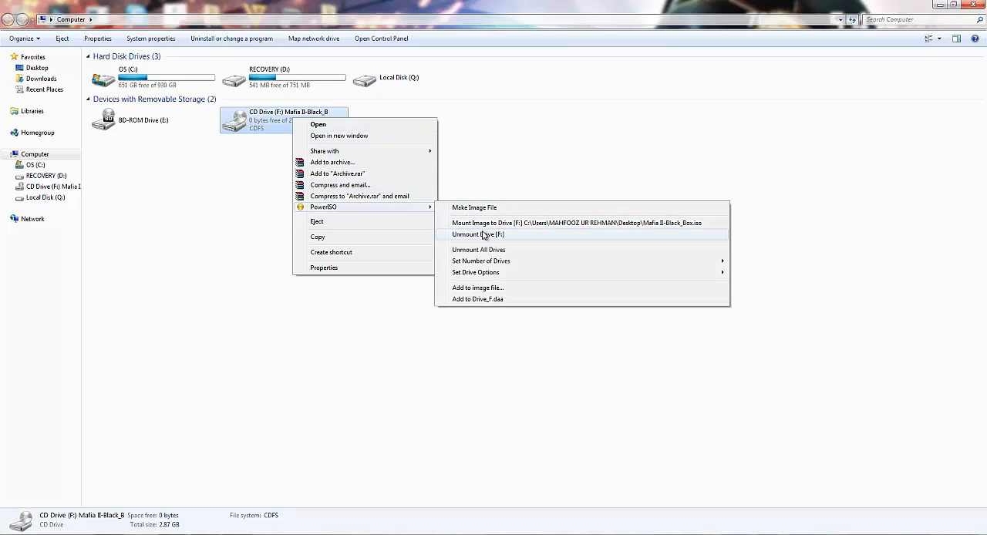
click(478, 235)
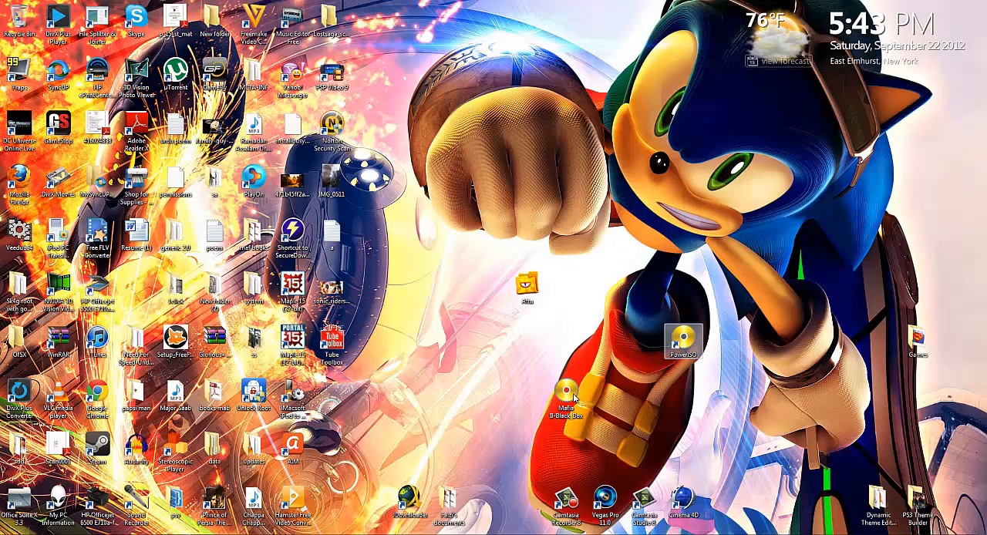
Step: From the Mafia II image's PowerISO submenu, set one virtual drive and mount to F:
right_click(569, 397)
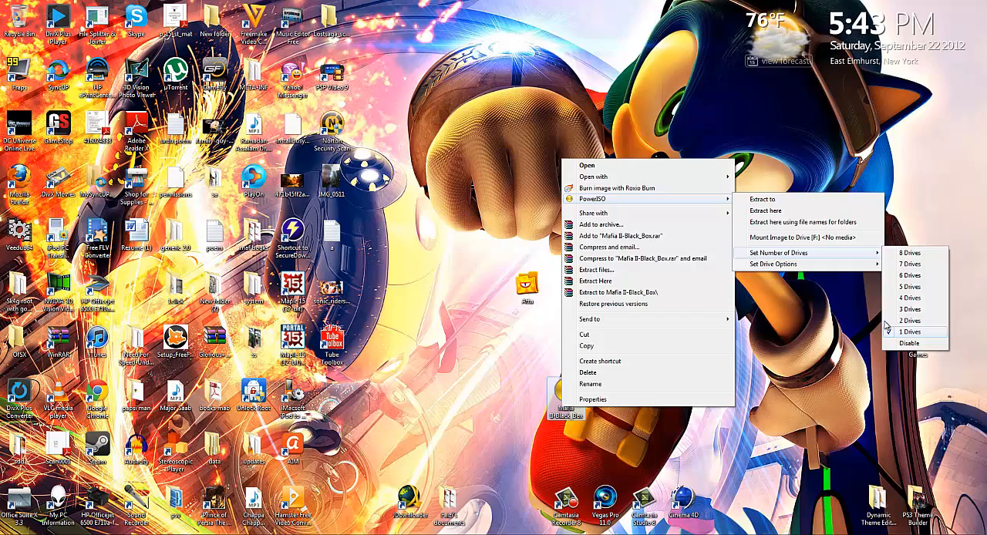
click(909, 332)
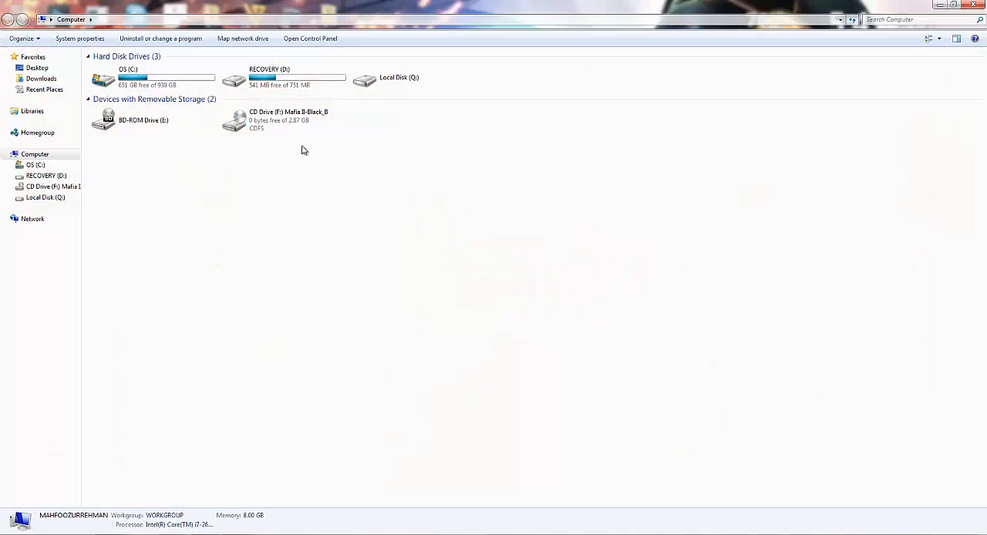
Step: Open CD Drive (F:) in Computer to start the Mafia II Black Box setup
click(283, 120)
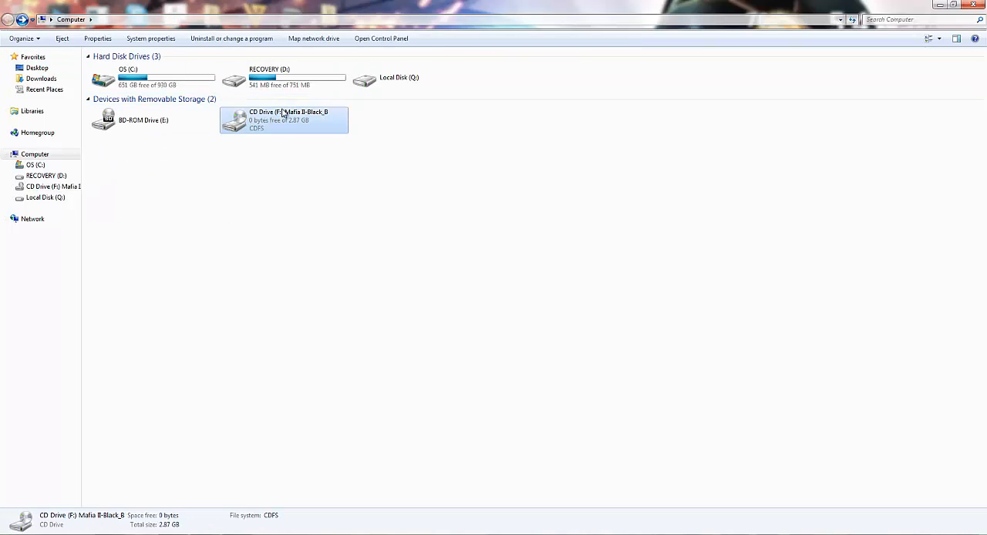
double_click(283, 120)
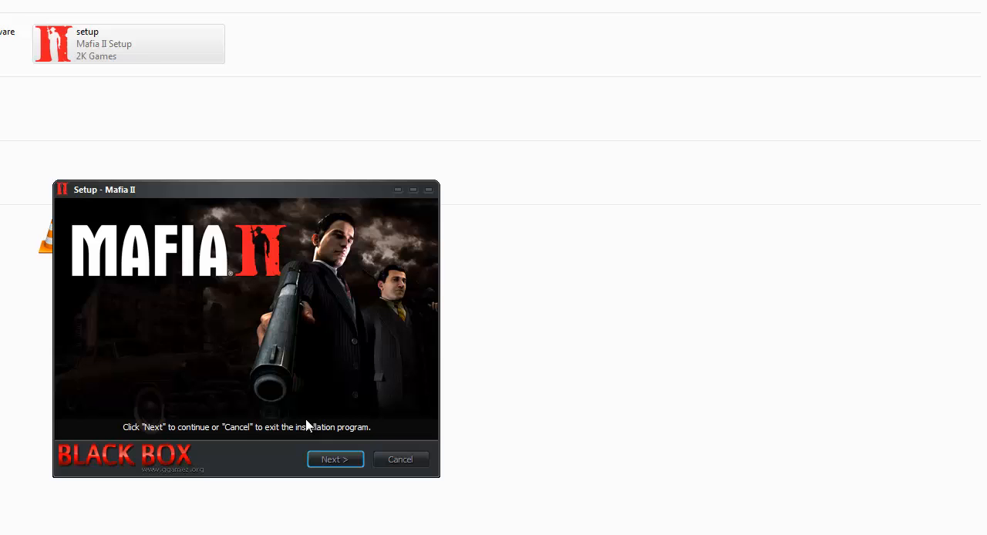
Step: Continue past the setup welcome, cancelling the DirectX and Nvidia PhysX installers
click(335, 459)
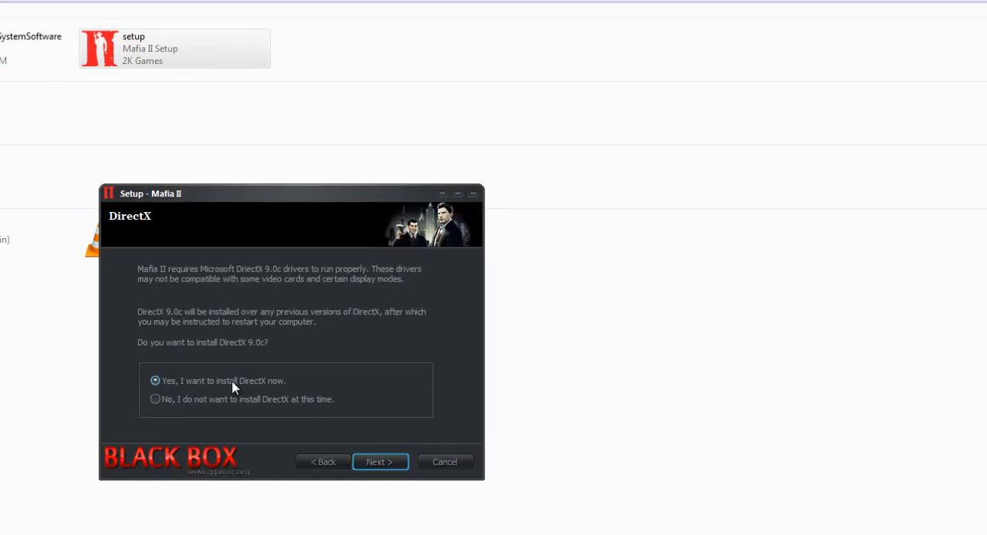
click(379, 462)
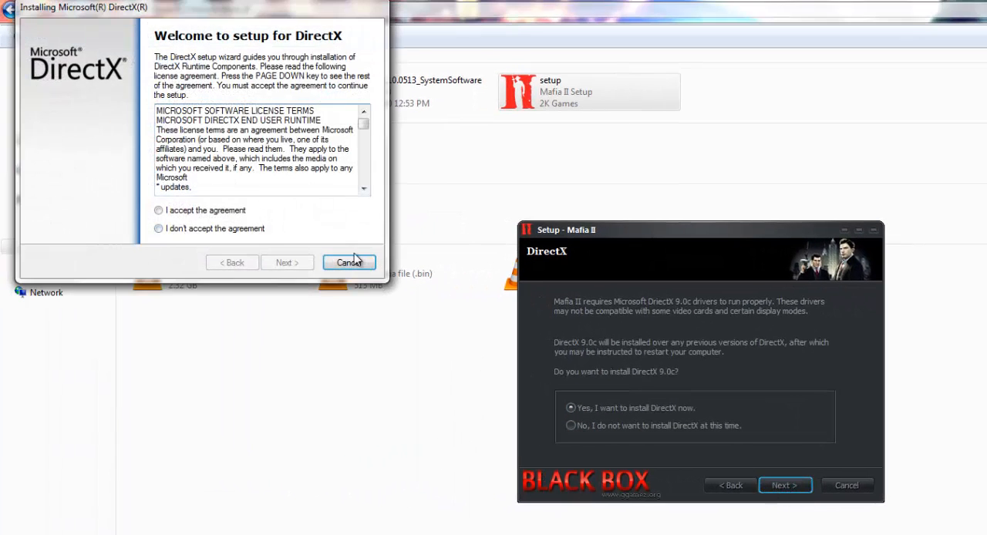
click(785, 485)
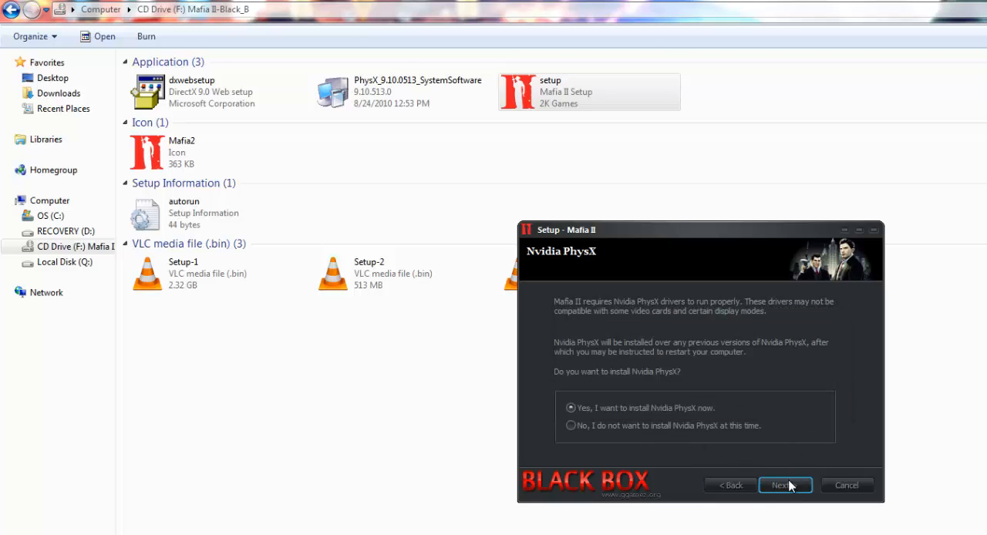
click(785, 485)
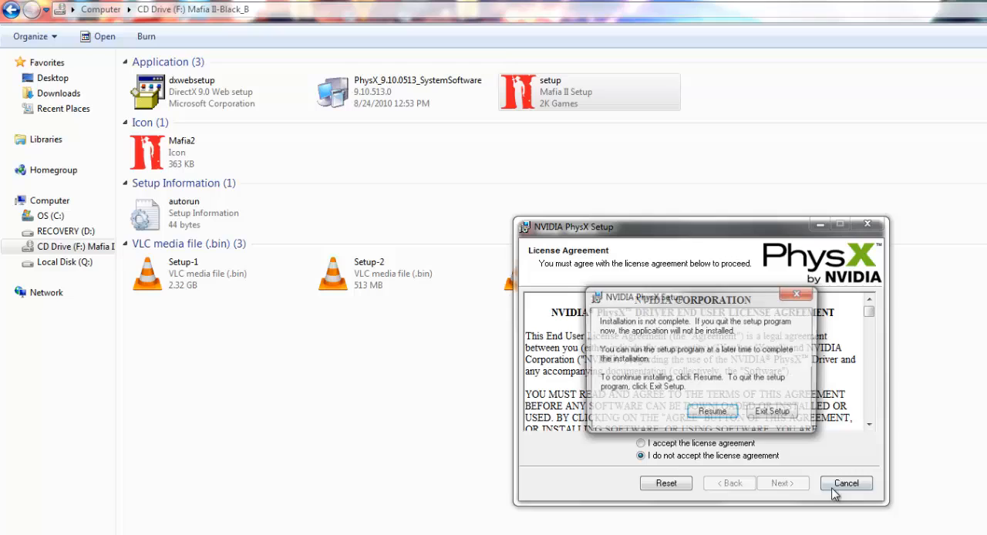
click(771, 411)
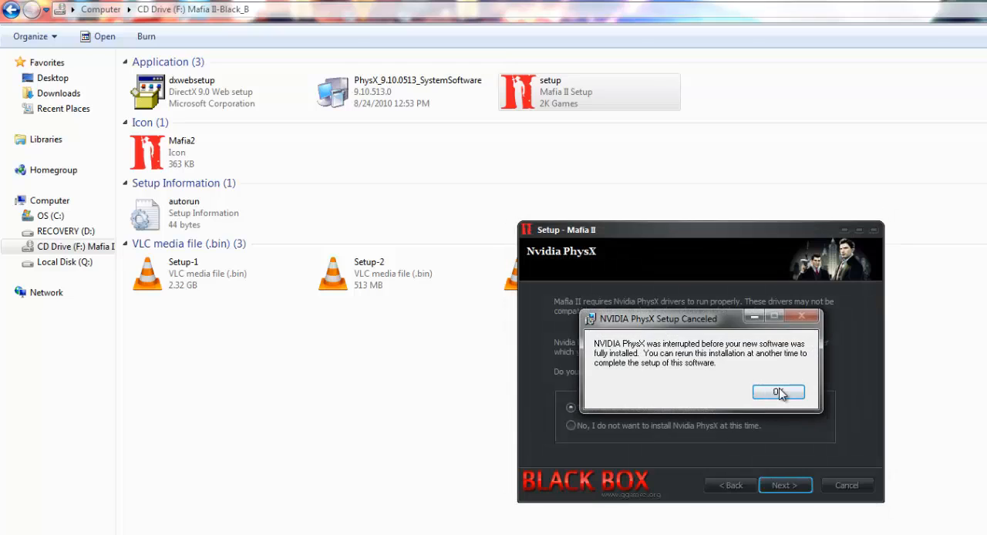
click(778, 393)
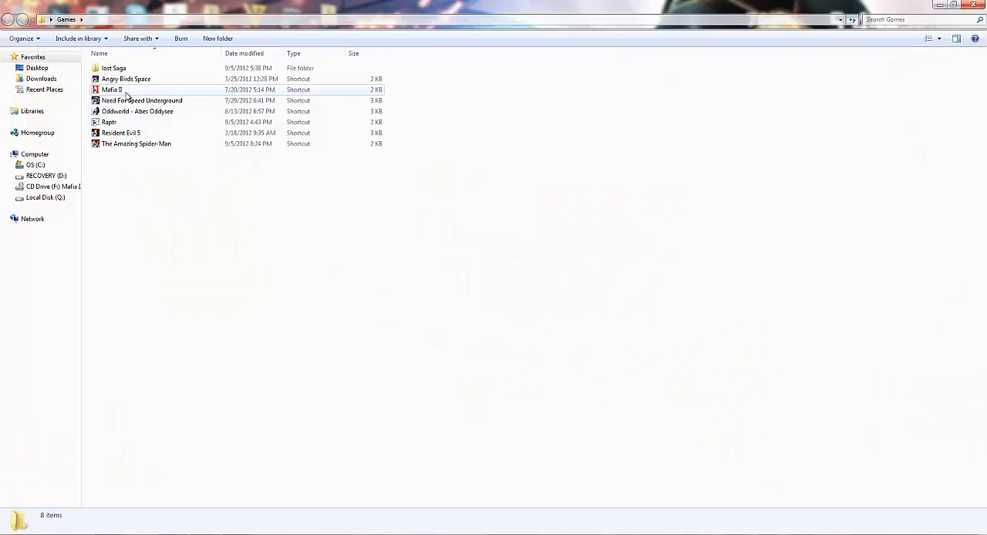
Step: Double-click the Mafia II shortcut in the Games folder twice to start the game
click(112, 89)
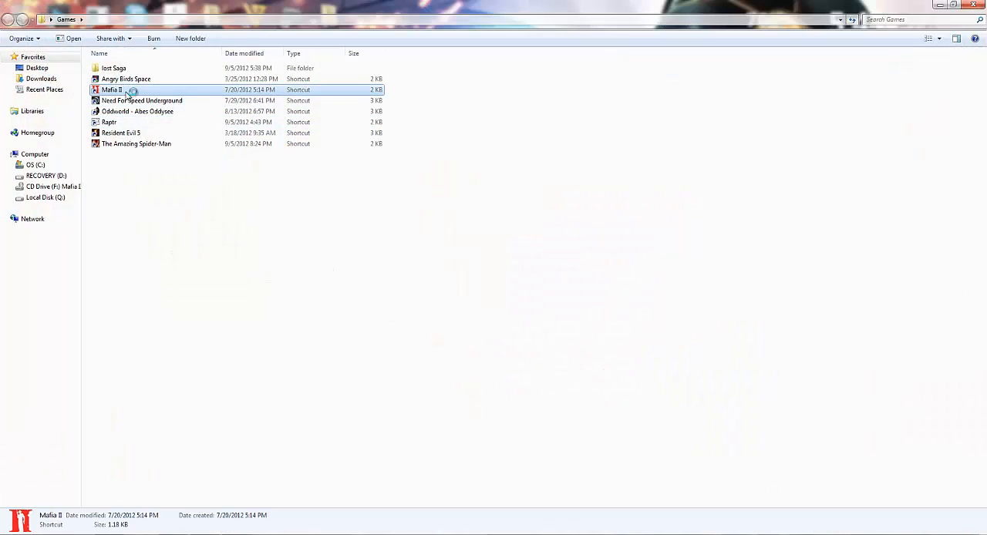
double_click(112, 90)
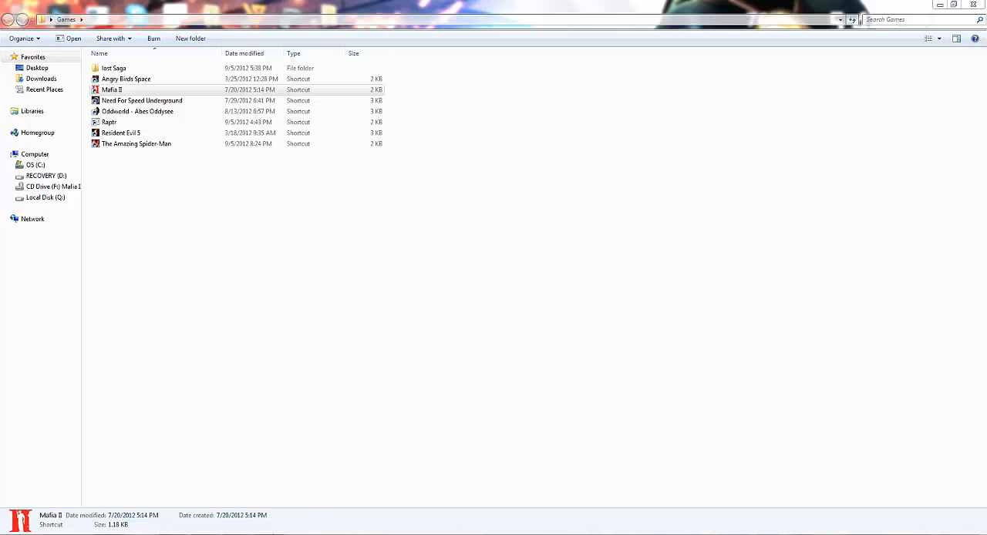
double_click(110, 89)
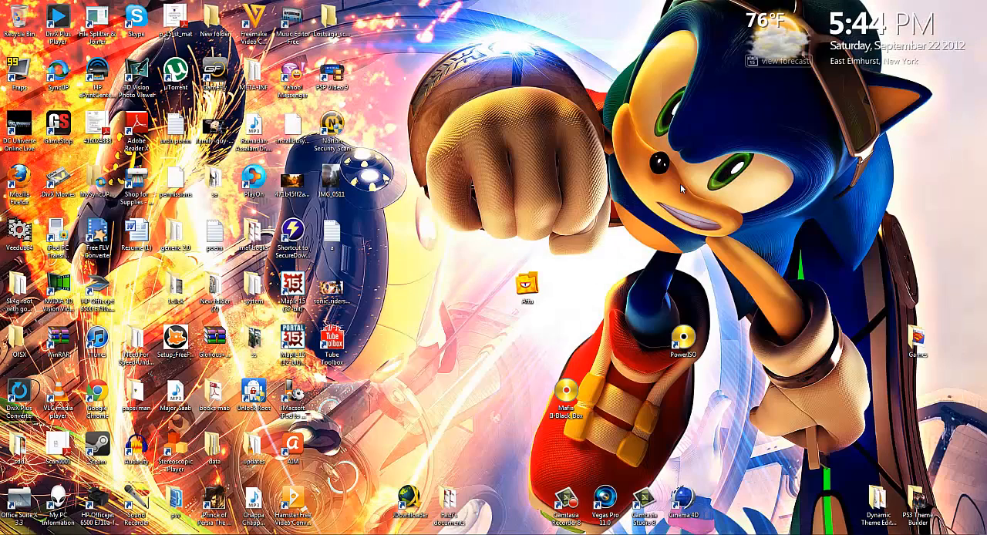
mouse_move(737, 324)
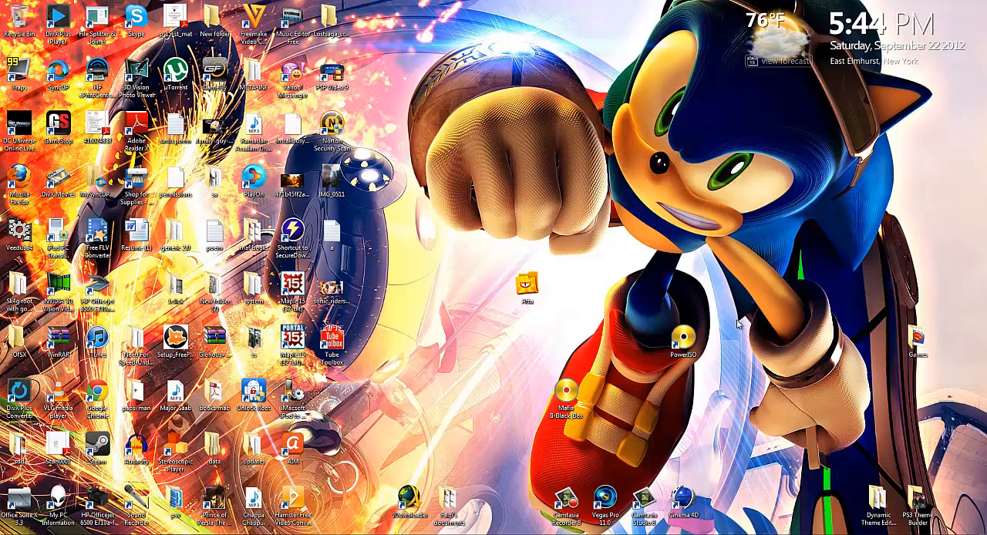